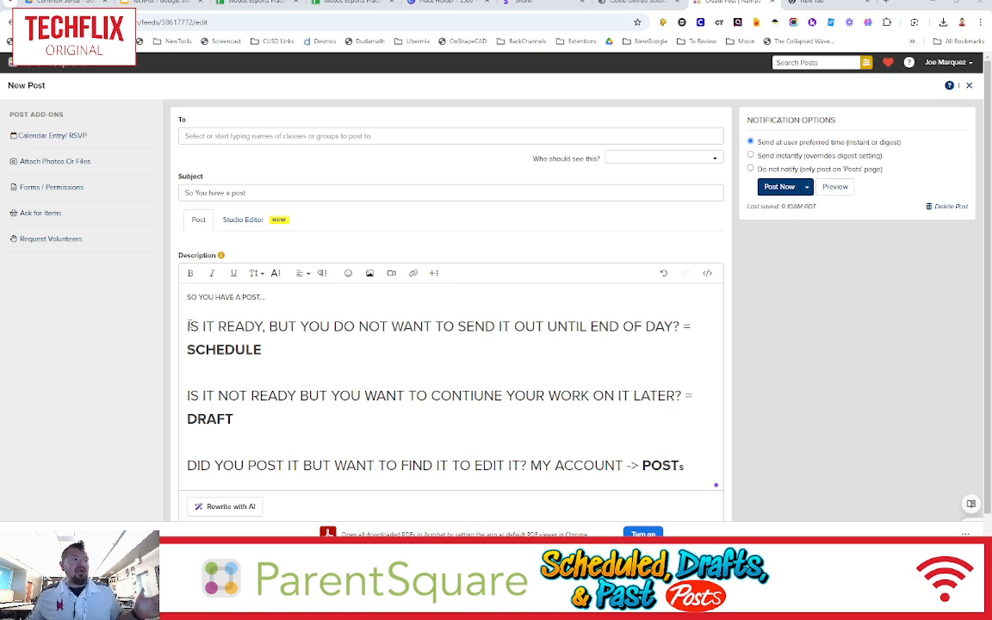
# - Schedule the post for October 3, 2024 at 03:00 PM instead of posting now
pyautogui.moveTo(188, 327); pyautogui.dragTo(662, 327)
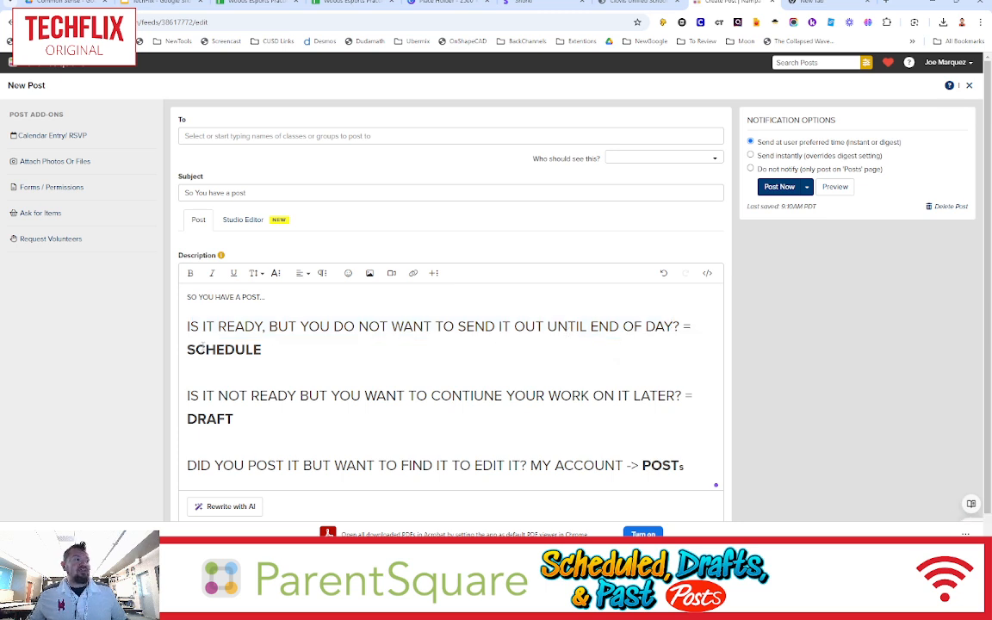
pyautogui.doubleClick(224, 350)
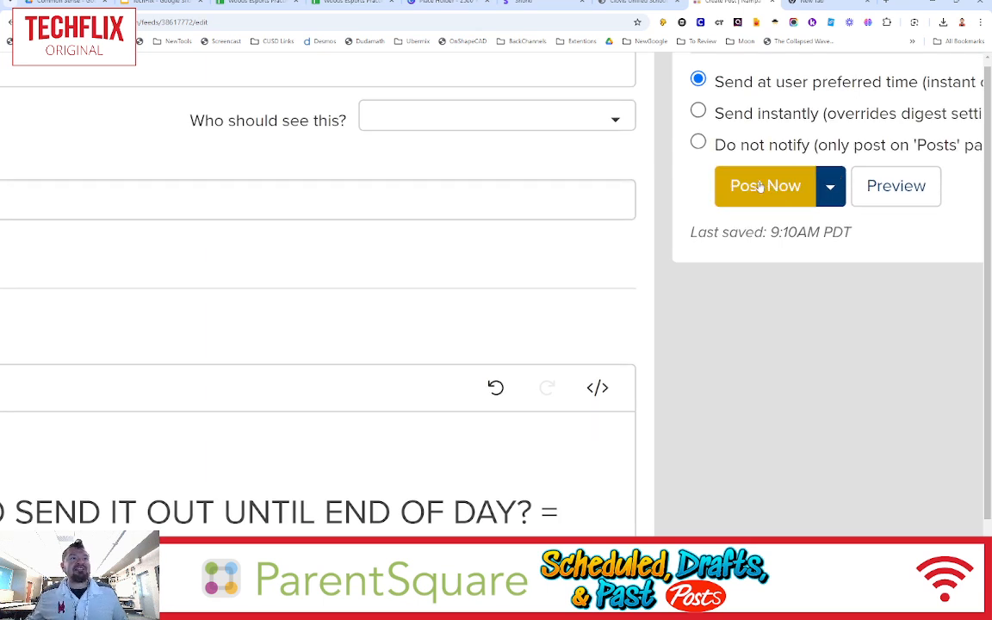
pyautogui.click(829, 186)
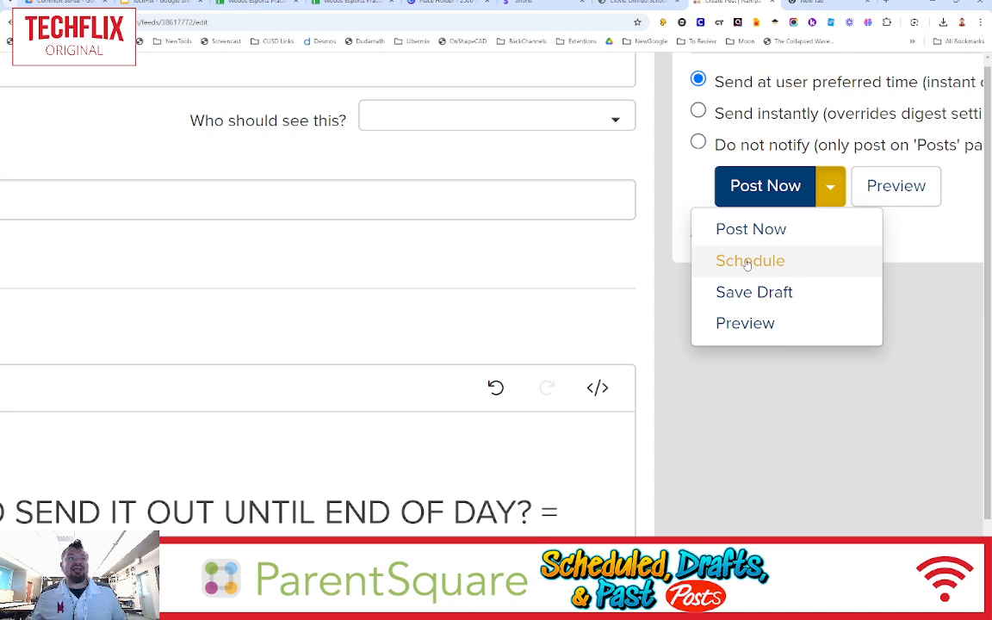
pyautogui.click(750, 260)
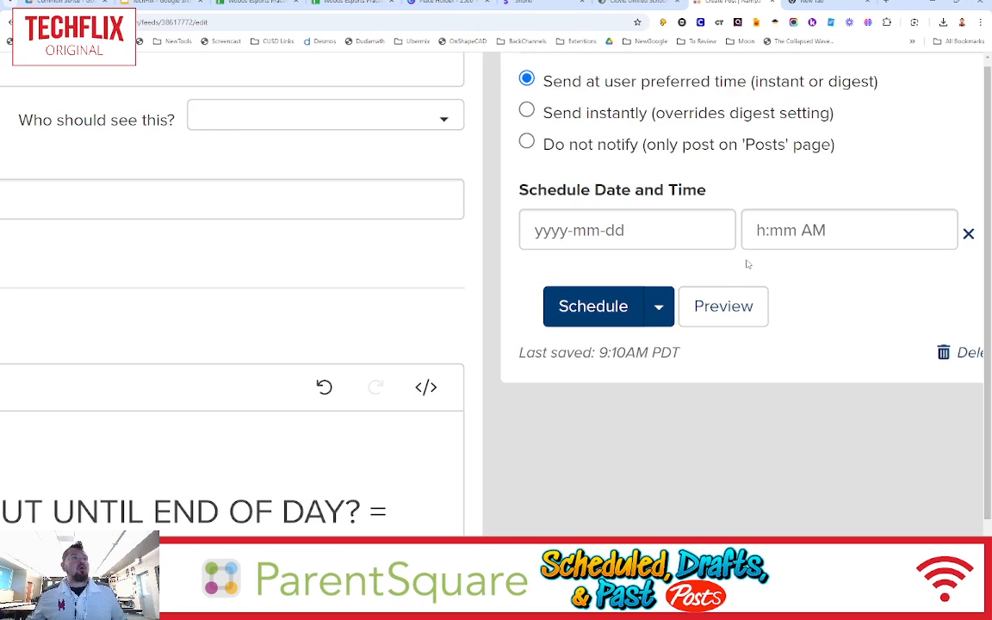
pyautogui.click(627, 230)
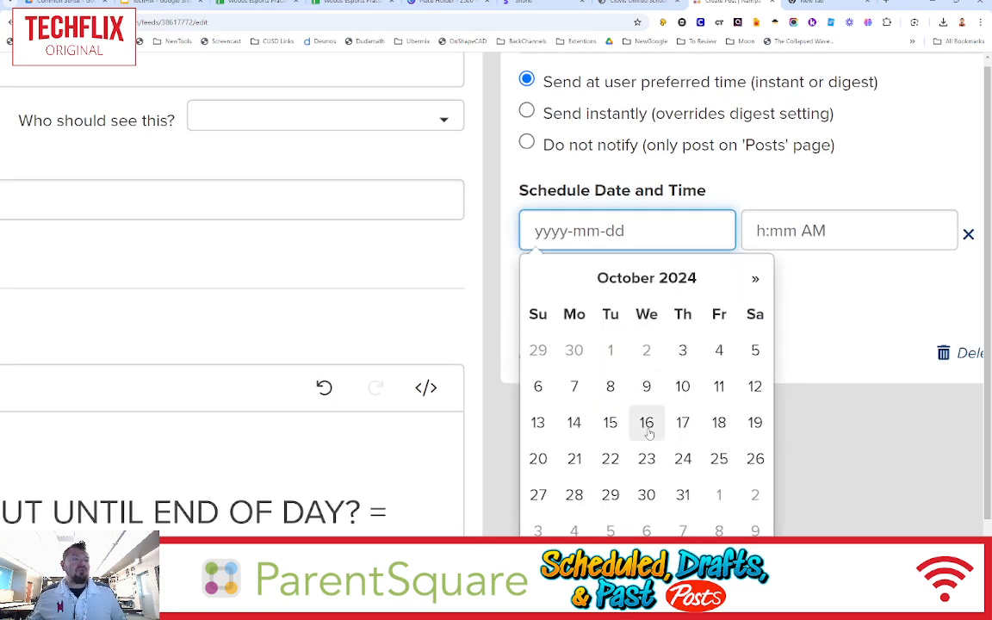
pyautogui.moveTo(647, 458)
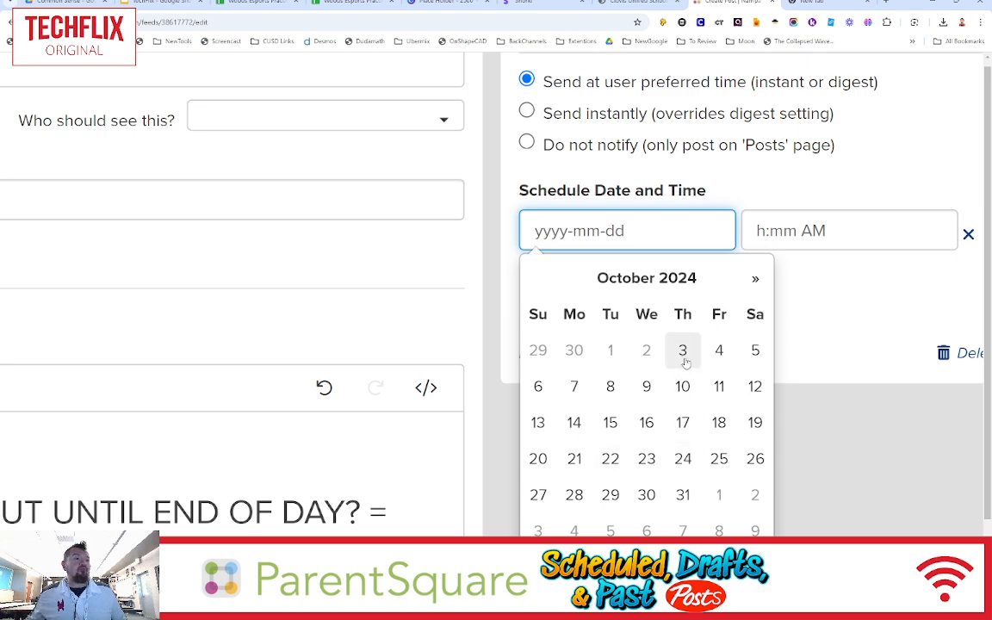
pyautogui.click(682, 350)
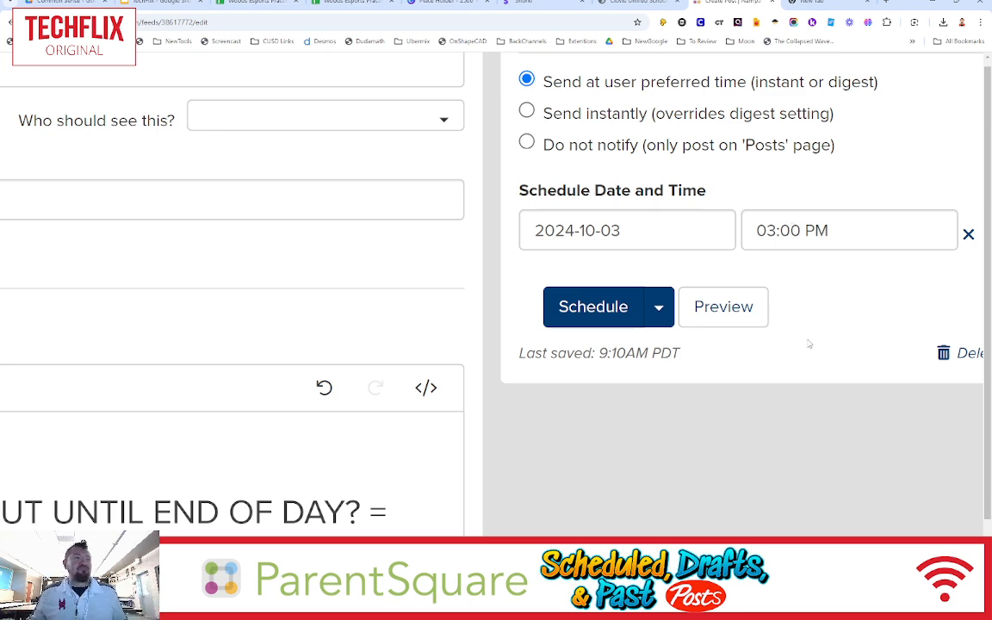
pyautogui.moveTo(512, 304)
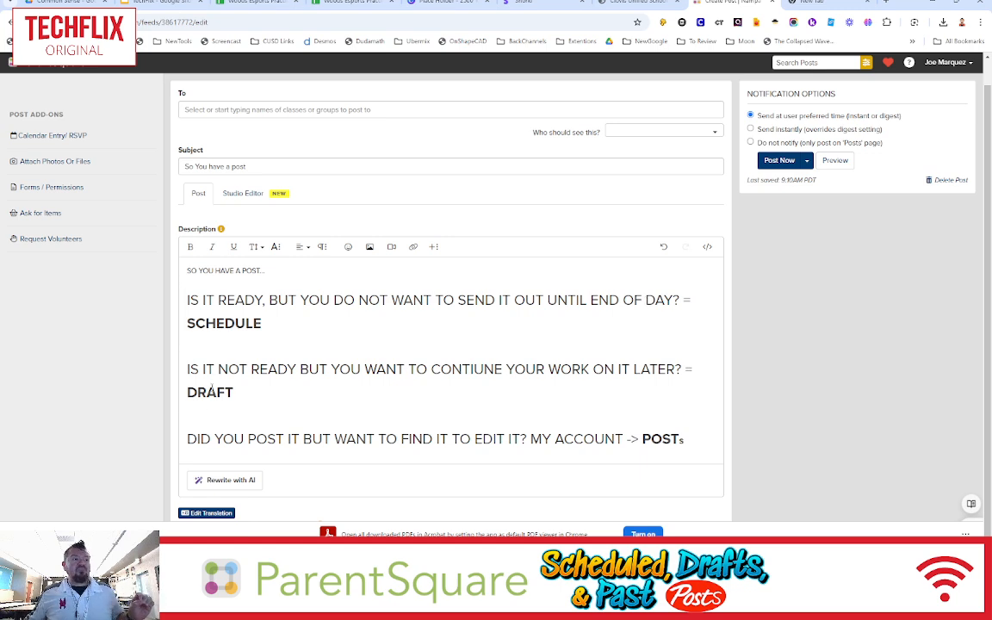
# - Choose Save Draft from the Post Now dropdown to store the post as a draft
pyautogui.click(808, 161)
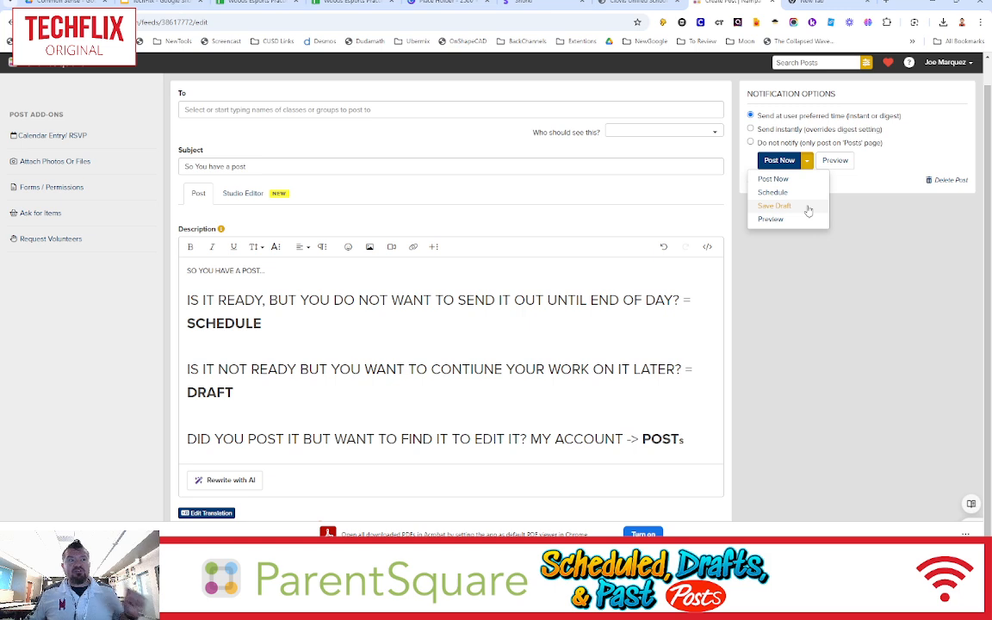
pyautogui.click(773, 206)
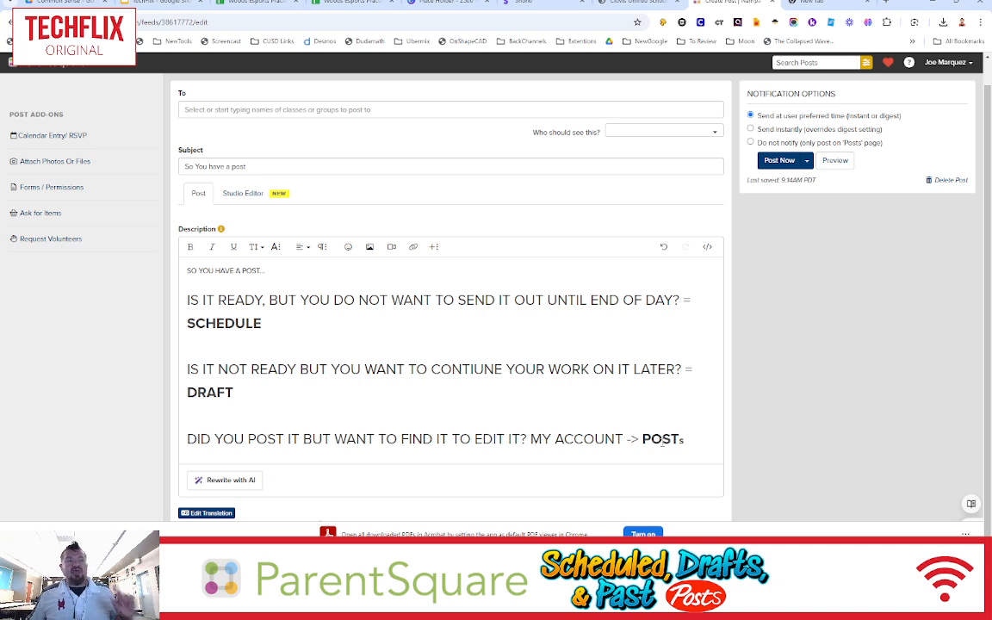
pyautogui.moveTo(840, 255)
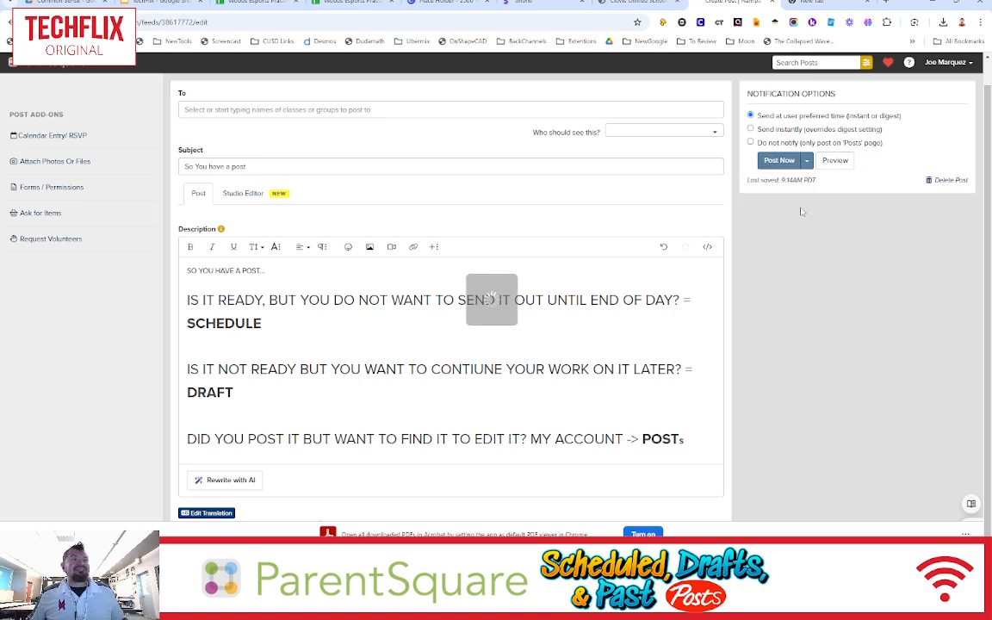
pyautogui.moveTo(818, 290)
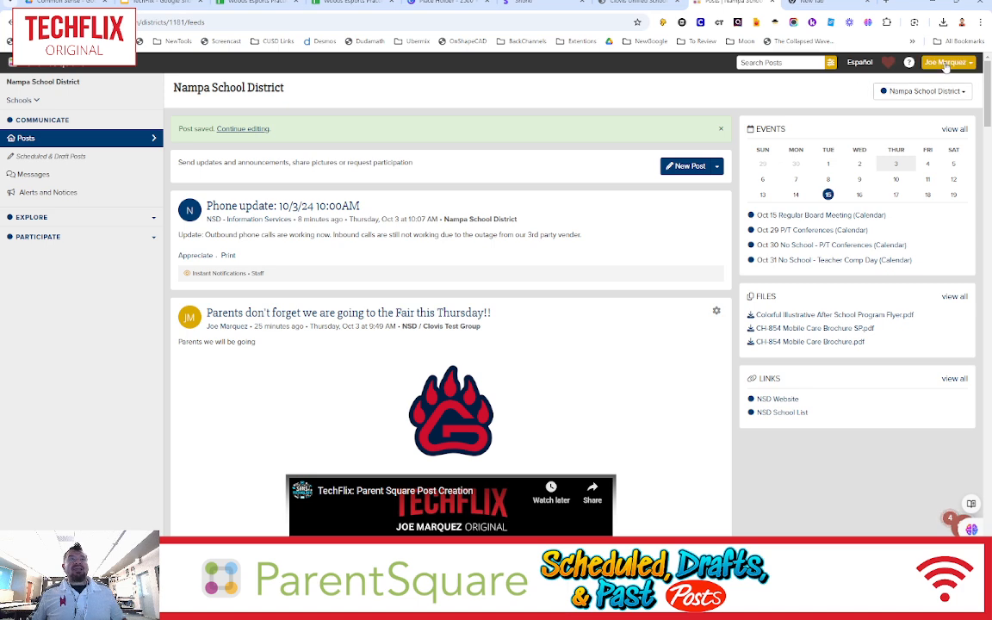
# - Go to My Account and open the Posts list under Activity
pyautogui.click(945, 62)
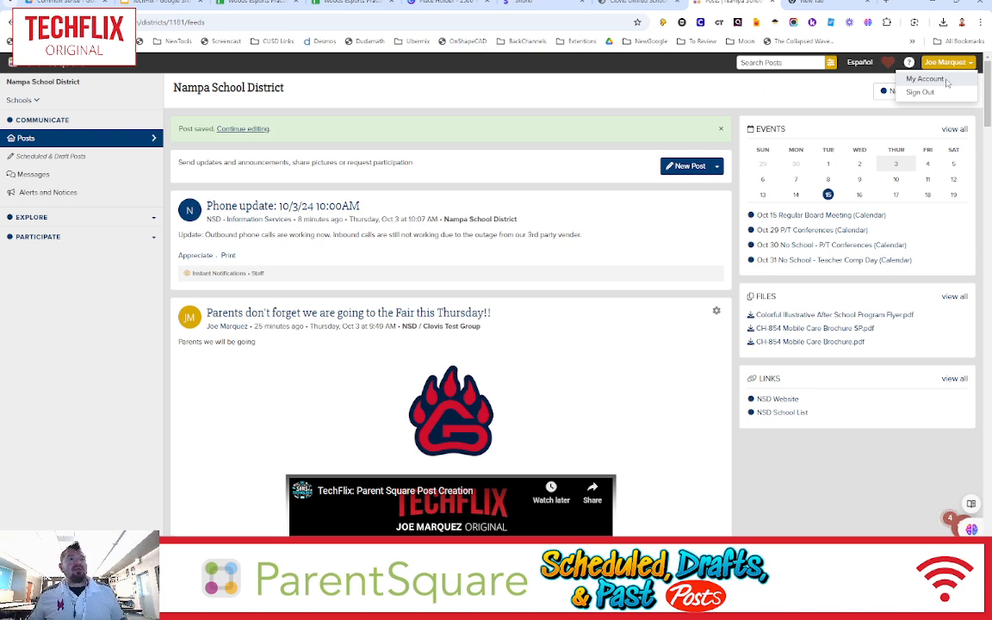
pyautogui.click(924, 79)
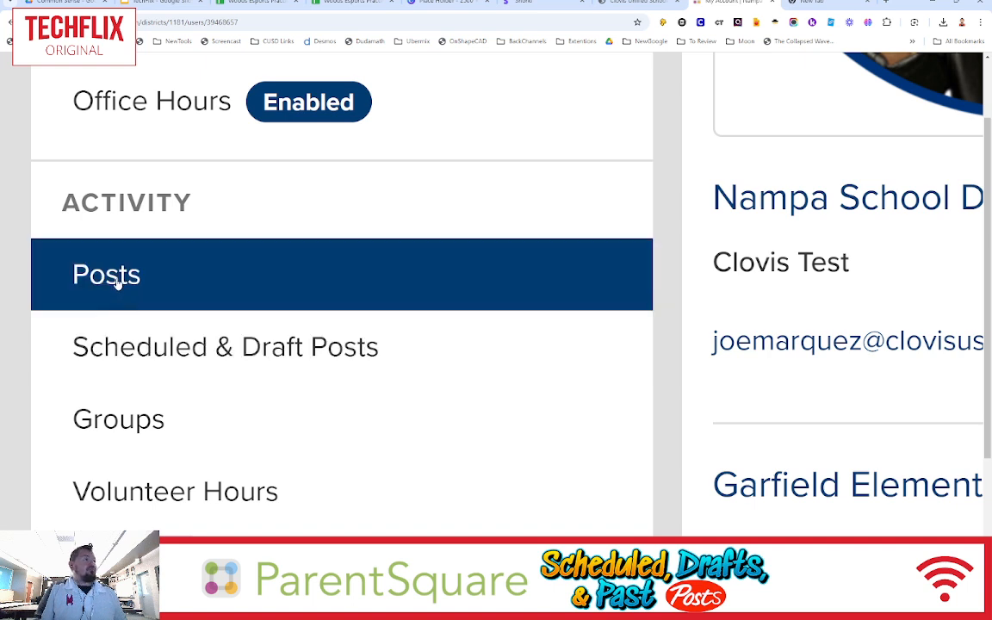
pyautogui.click(225, 346)
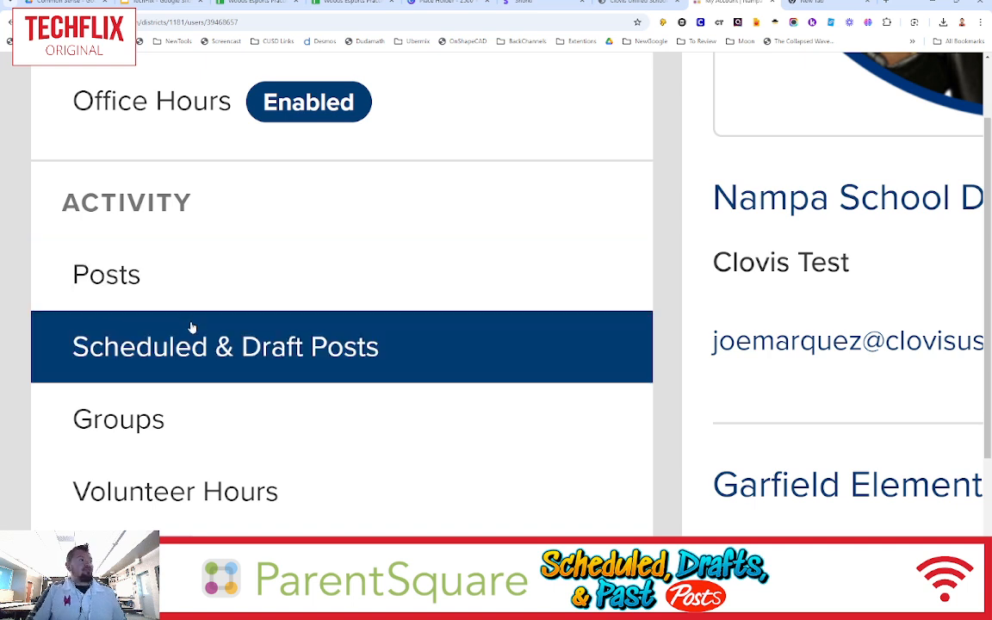
pyautogui.click(106, 274)
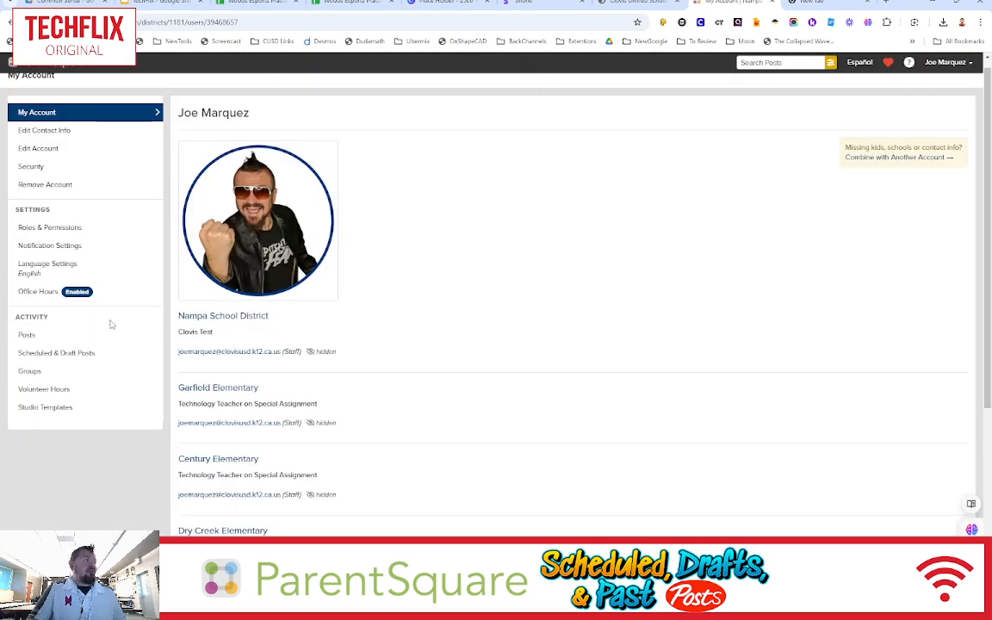
pyautogui.click(27, 334)
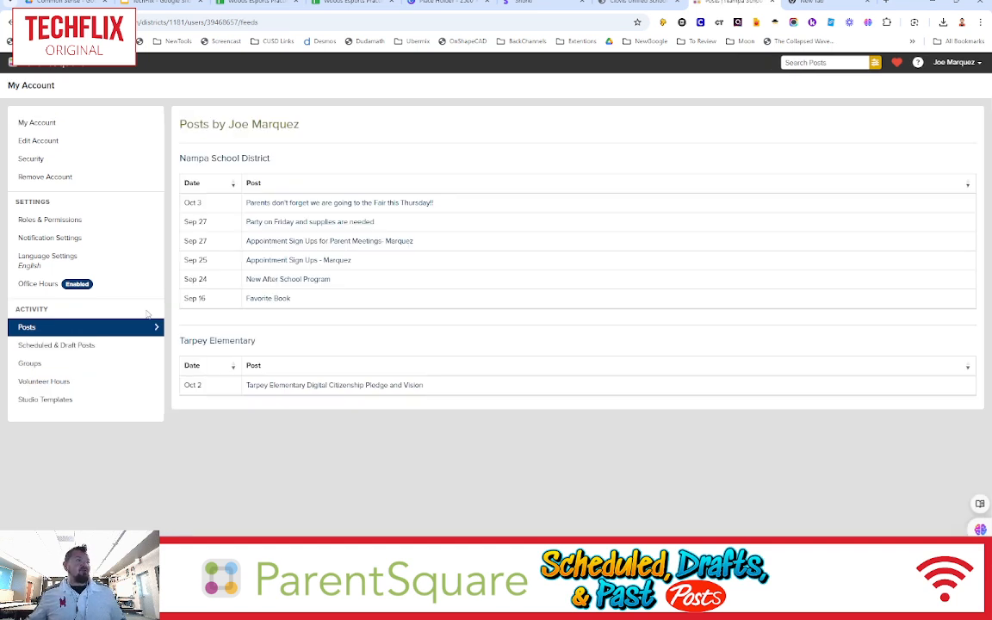
pyautogui.moveTo(408, 342)
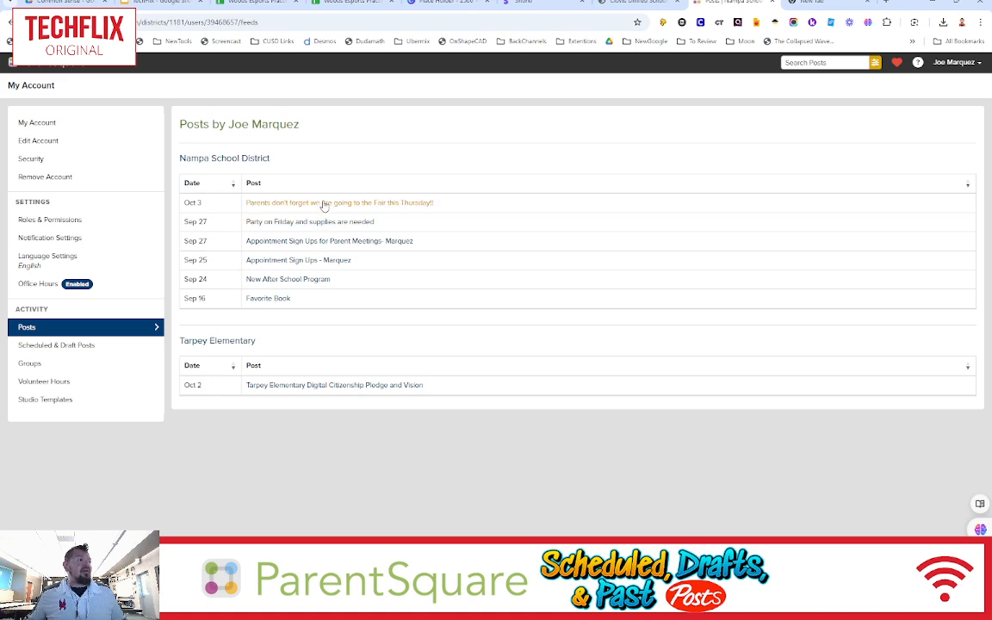
# - Edit the 'Parents don't forget…Fair this Thursday!!' post and open the file upload window
pyautogui.click(339, 202)
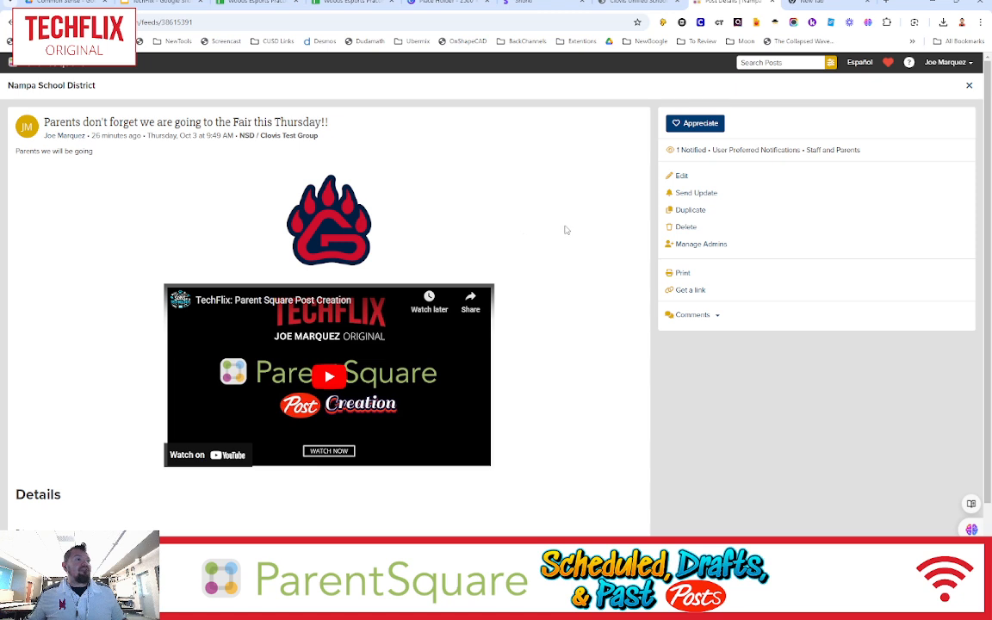
pyautogui.moveTo(594, 230)
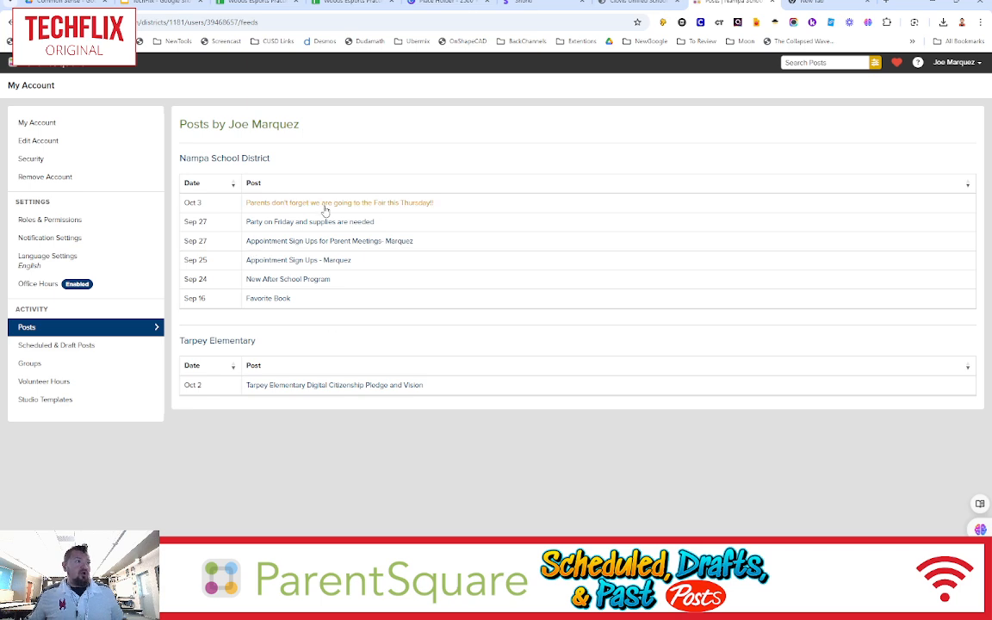
pyautogui.click(338, 203)
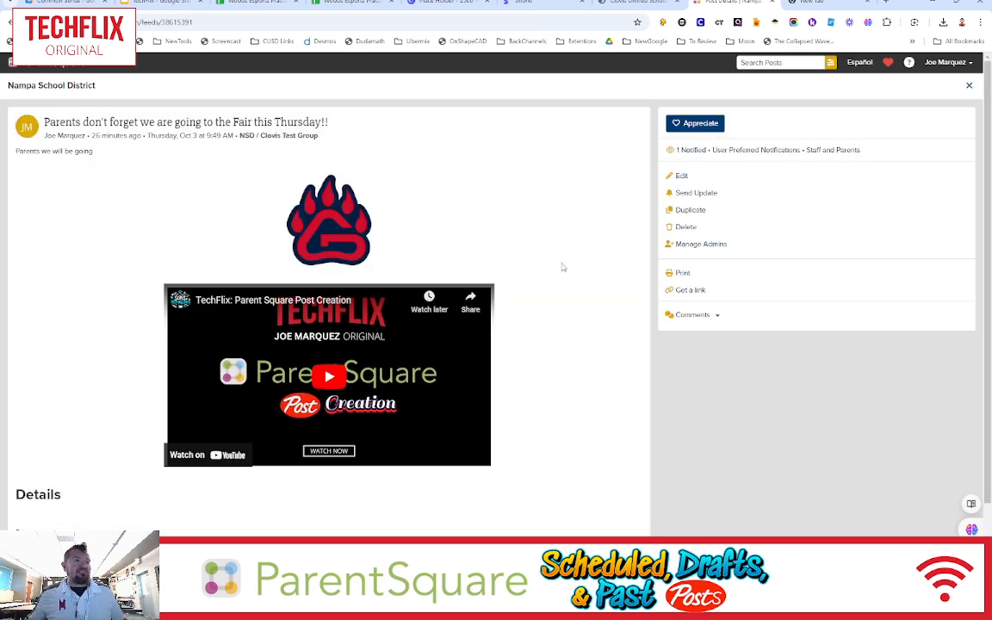
pyautogui.click(681, 176)
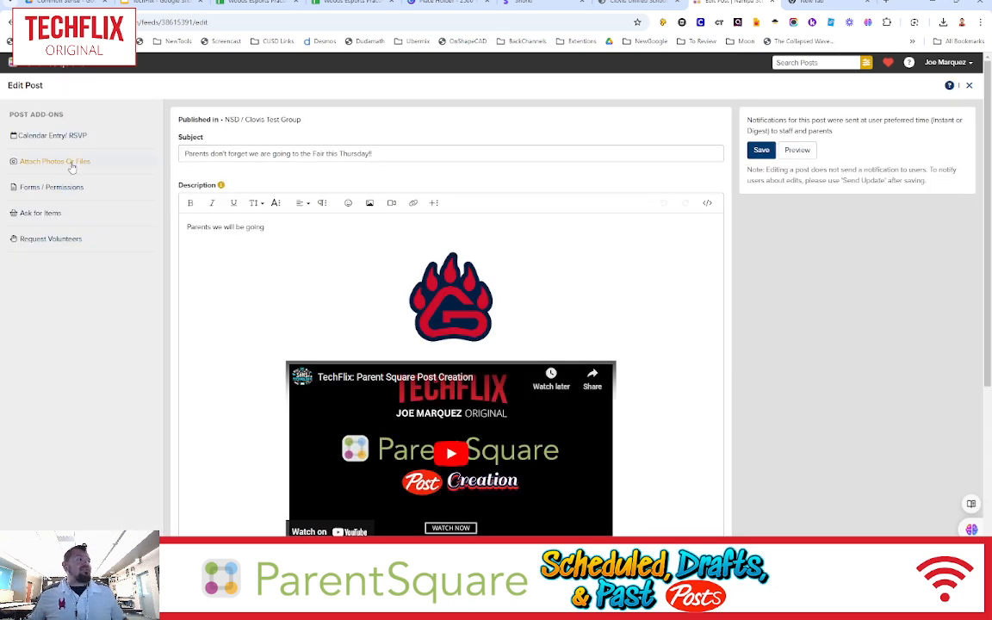
pyautogui.click(54, 161)
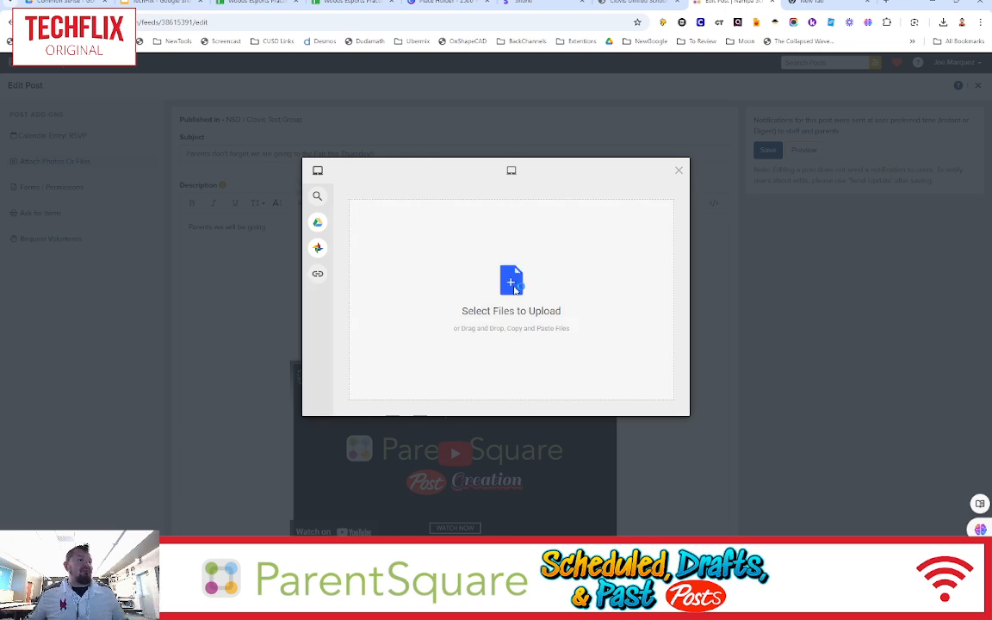
# - Upload the K6 family_media_agreements PDF and save the edited Fair post
pyautogui.click(510, 280)
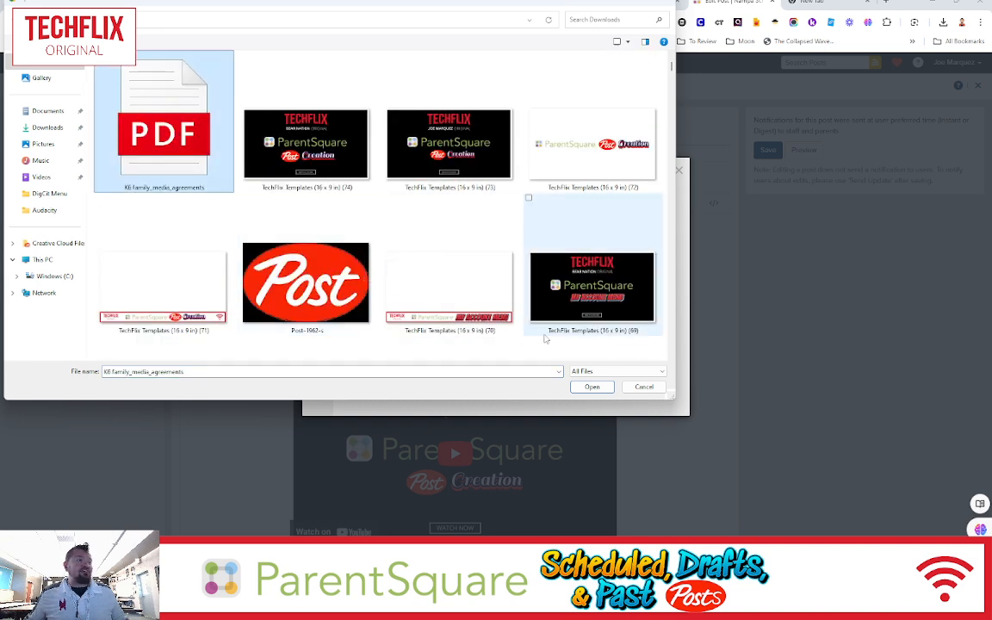
pyautogui.click(593, 386)
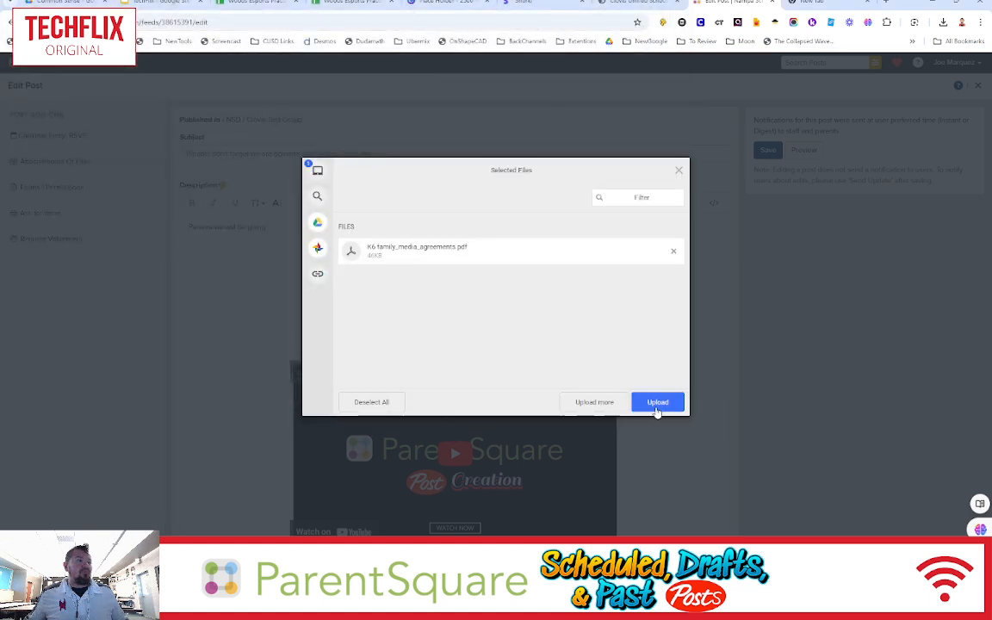
pyautogui.click(657, 402)
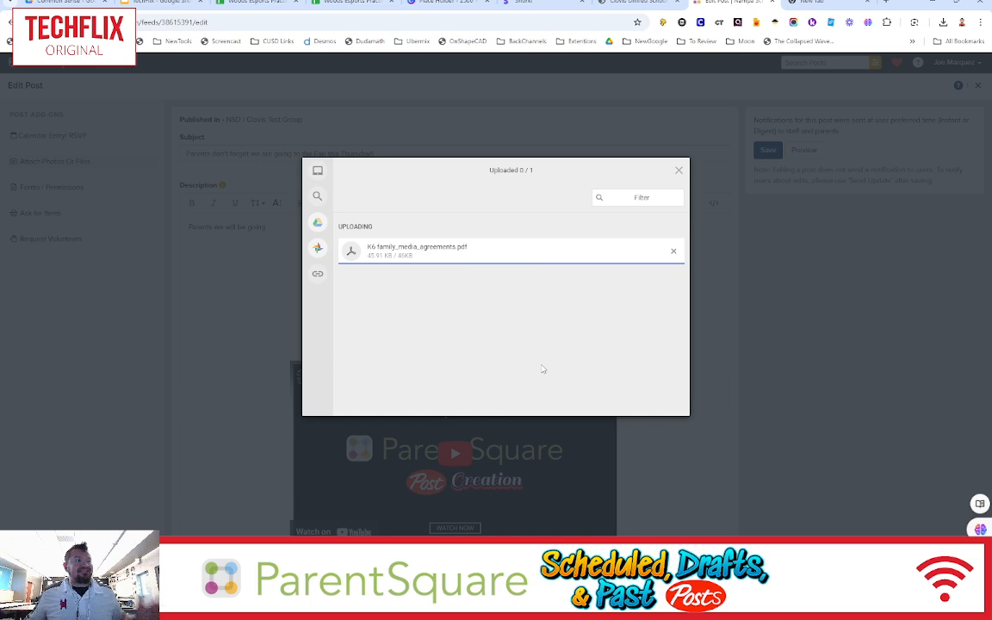
pyautogui.click(678, 169)
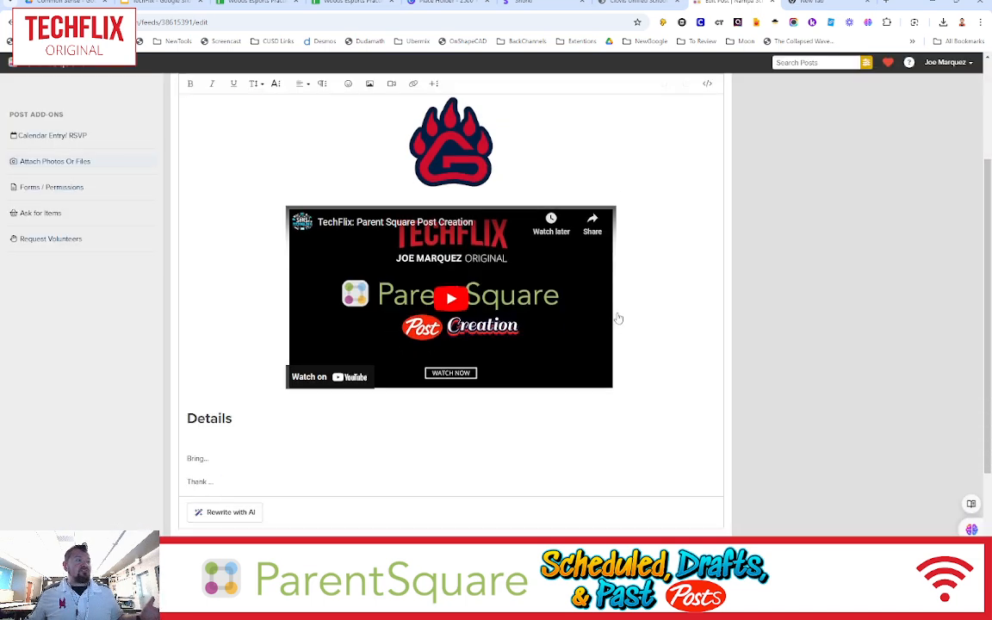
pyautogui.scroll(-3)
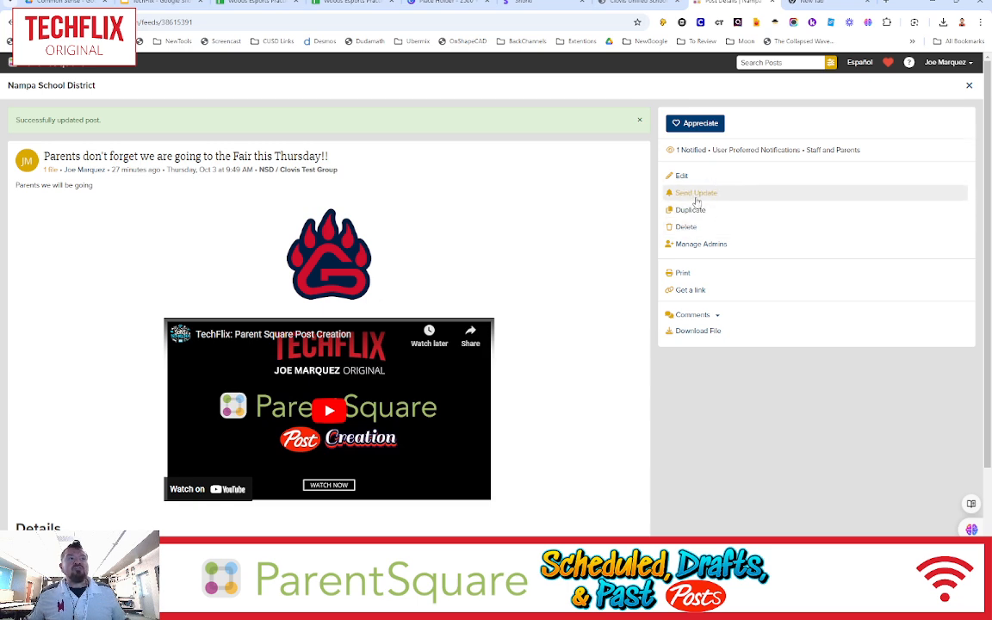
# - Send the update 'Just a reminder tomorrow is the day! Fair TIME!!' and close the post
pyautogui.click(696, 192)
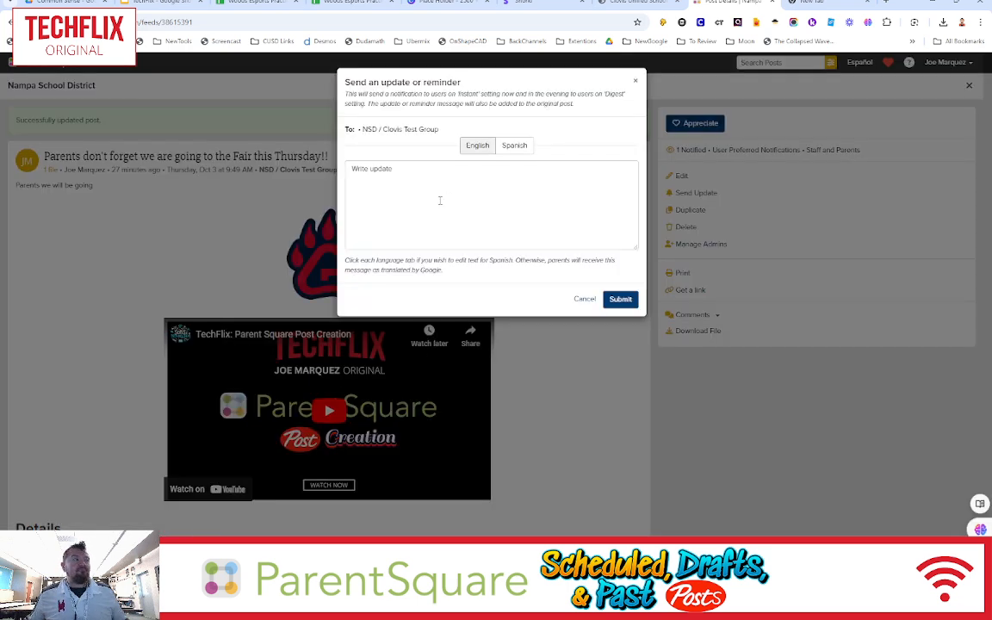
pyautogui.click(491, 204)
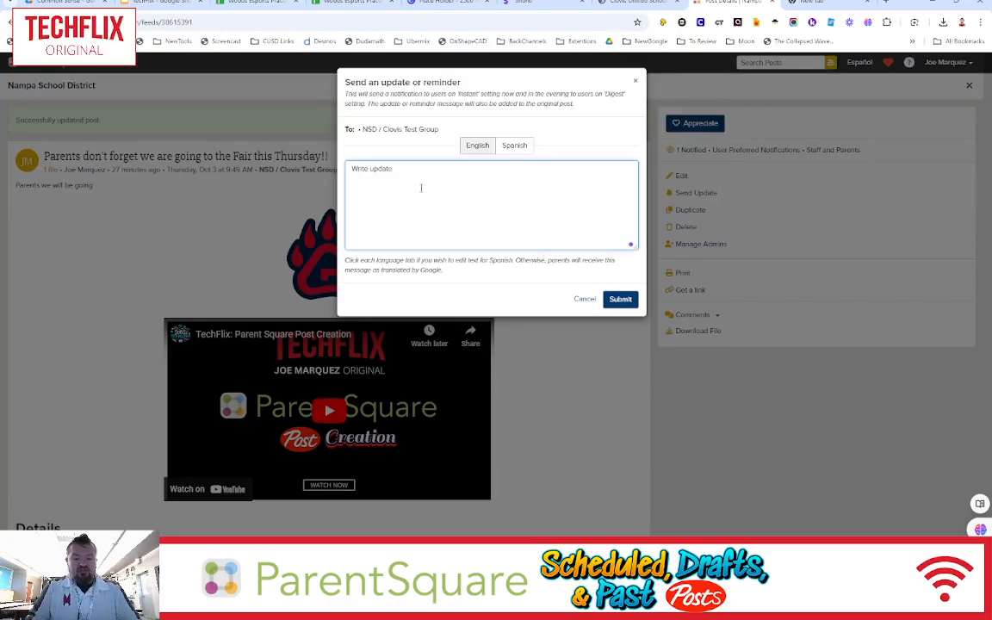
pyautogui.write('Just a reminder tomorrow is the')
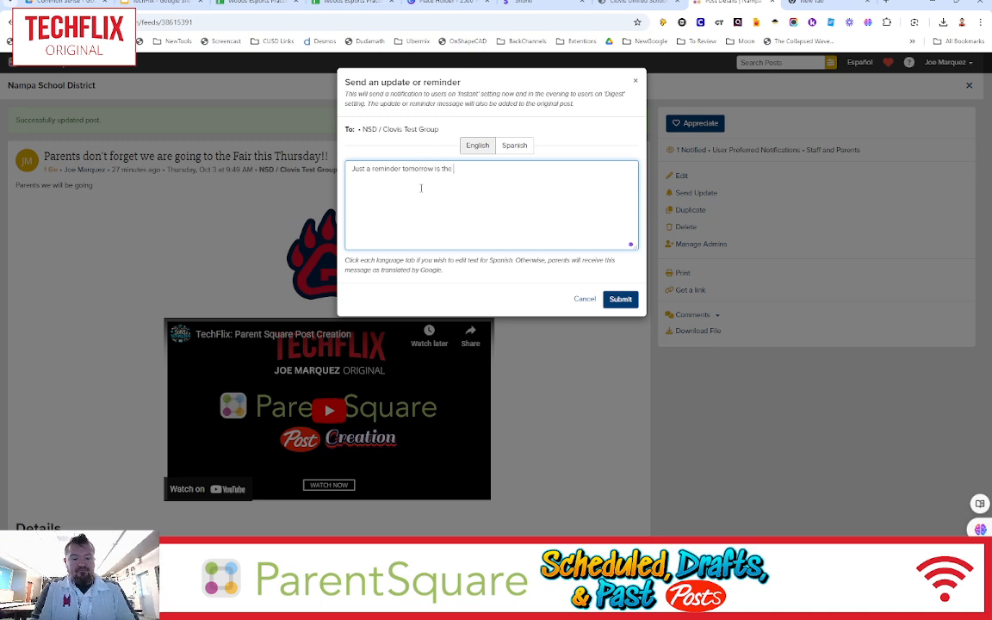
pyautogui.write('day! F')
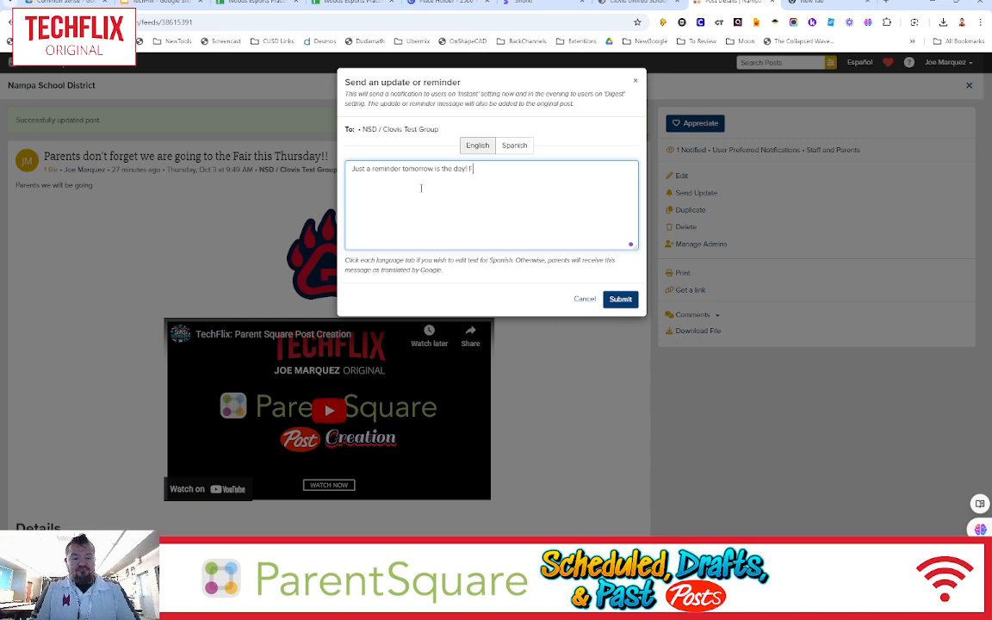
pyautogui.write('Fair TIME')
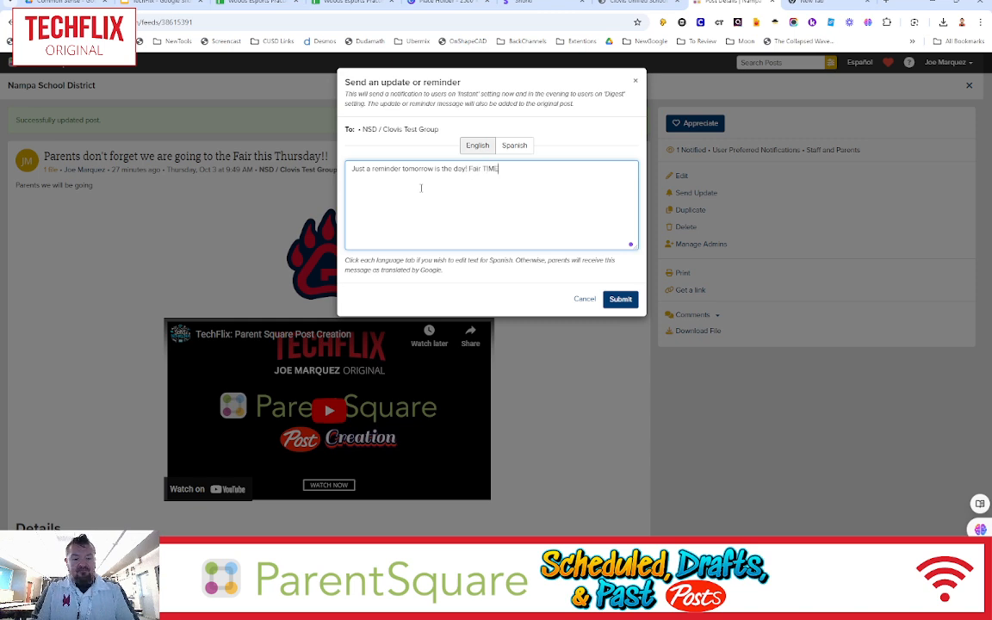
pyautogui.write('!!!')
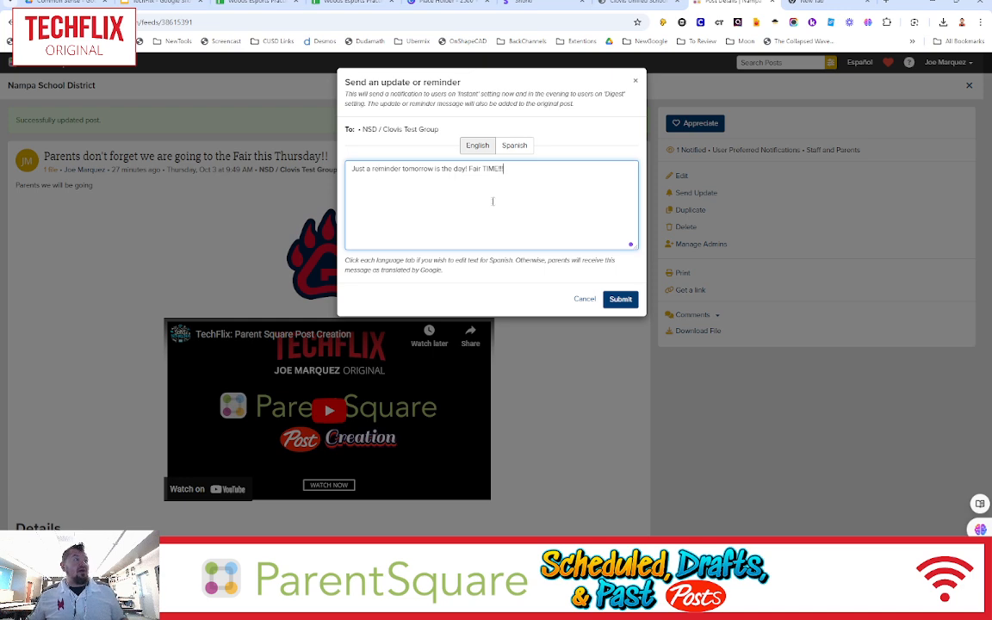
pyautogui.click(619, 298)
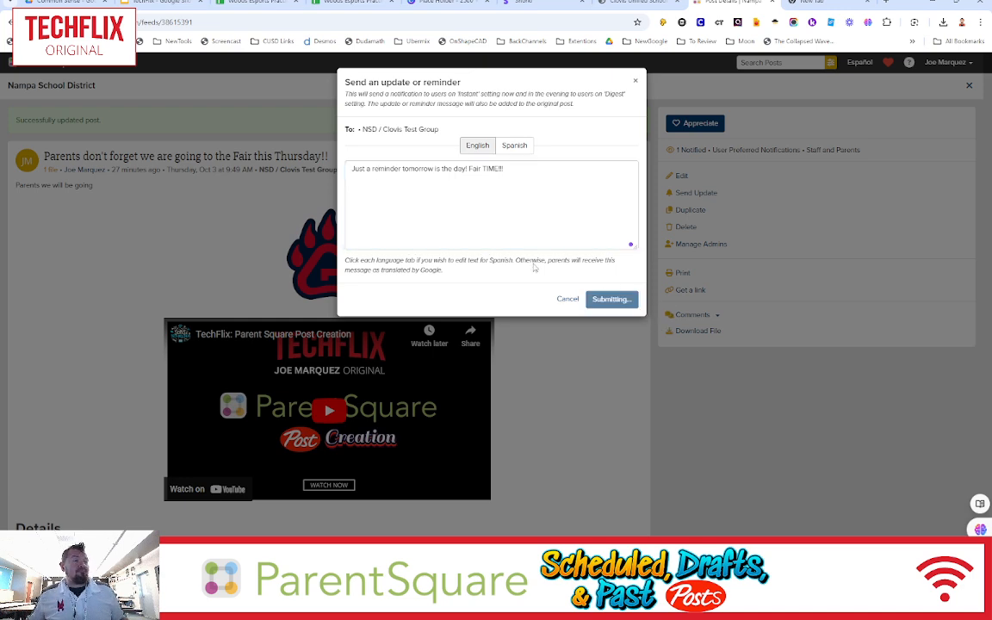
pyautogui.click(611, 298)
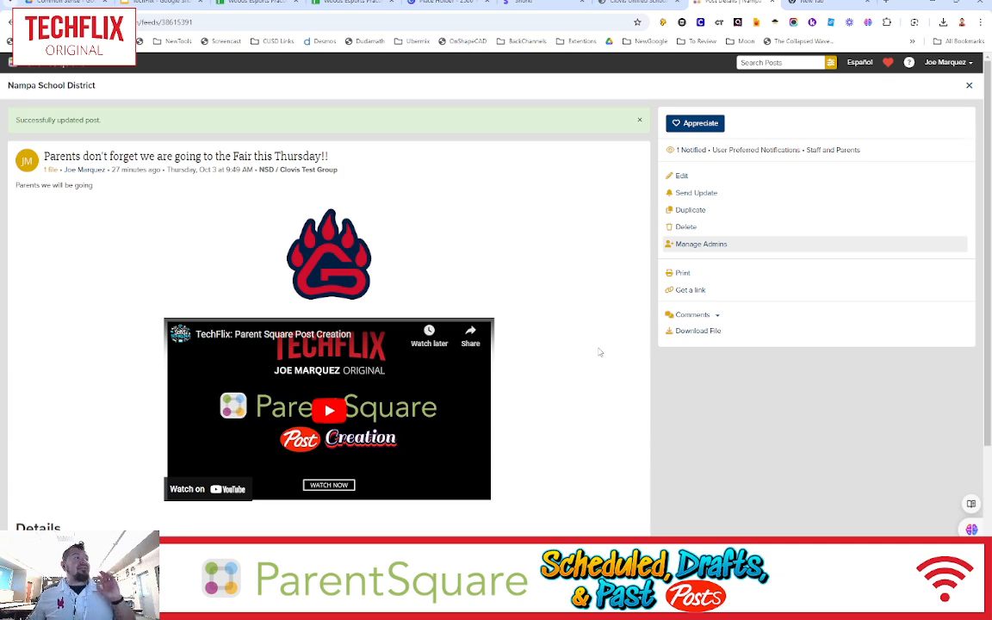
pyautogui.moveTo(611, 397)
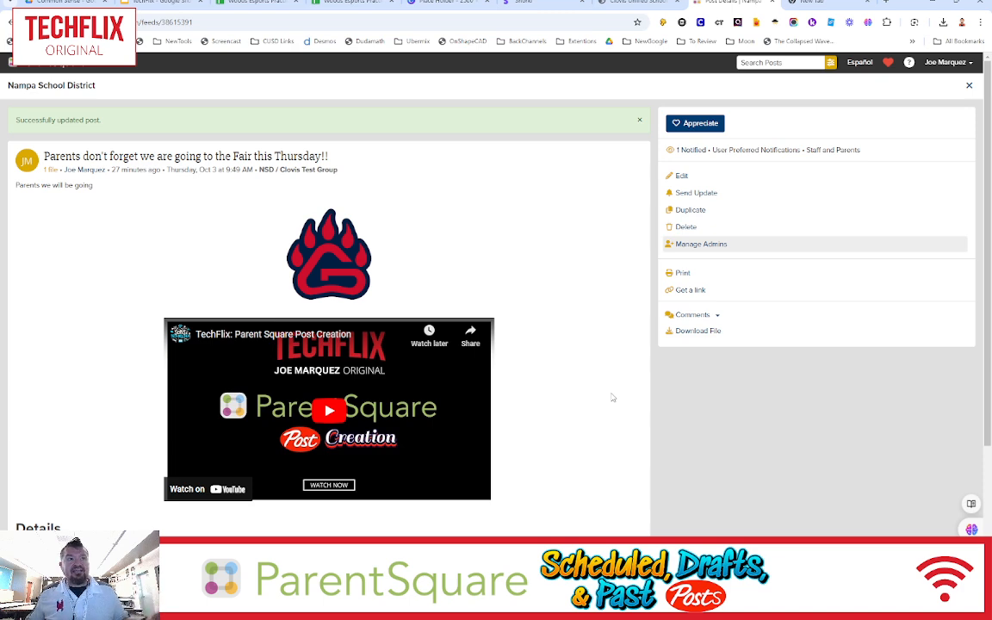
pyautogui.moveTo(659, 378)
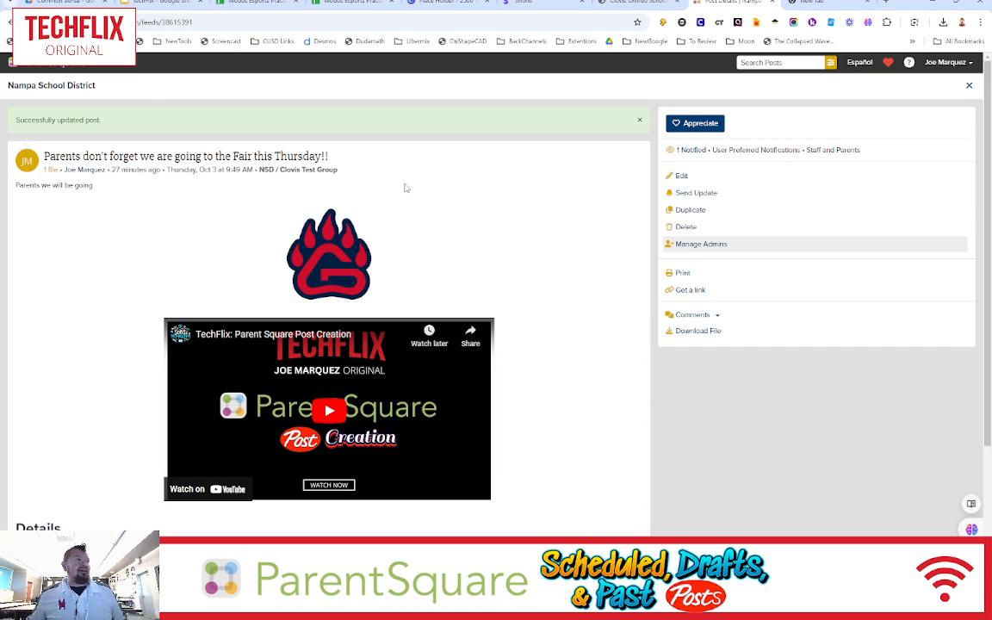
pyautogui.click(701, 244)
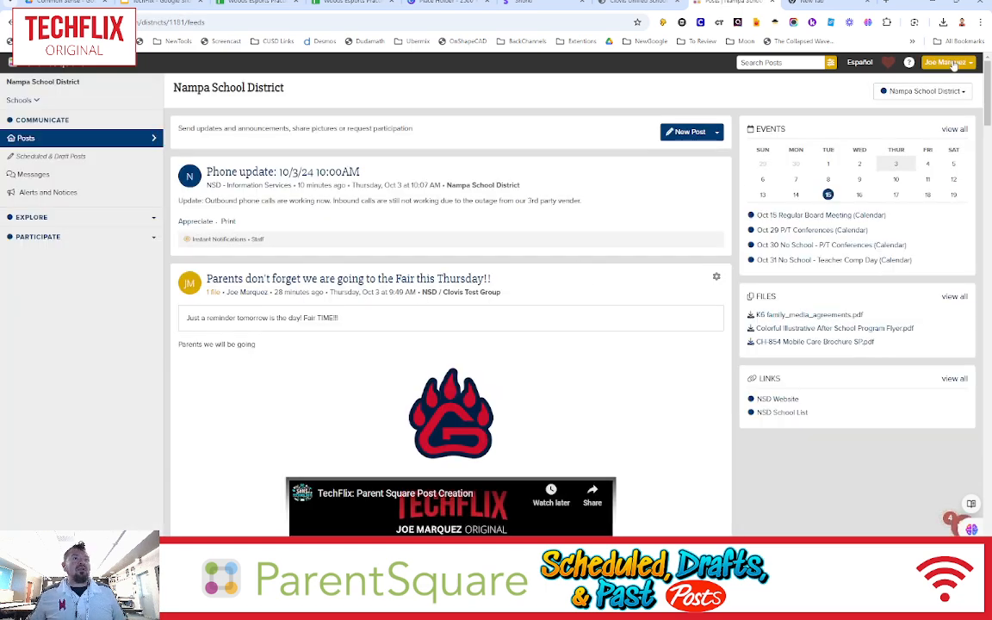
# - Open the Scheduled & Draft Posts page from My Account
pyautogui.click(945, 62)
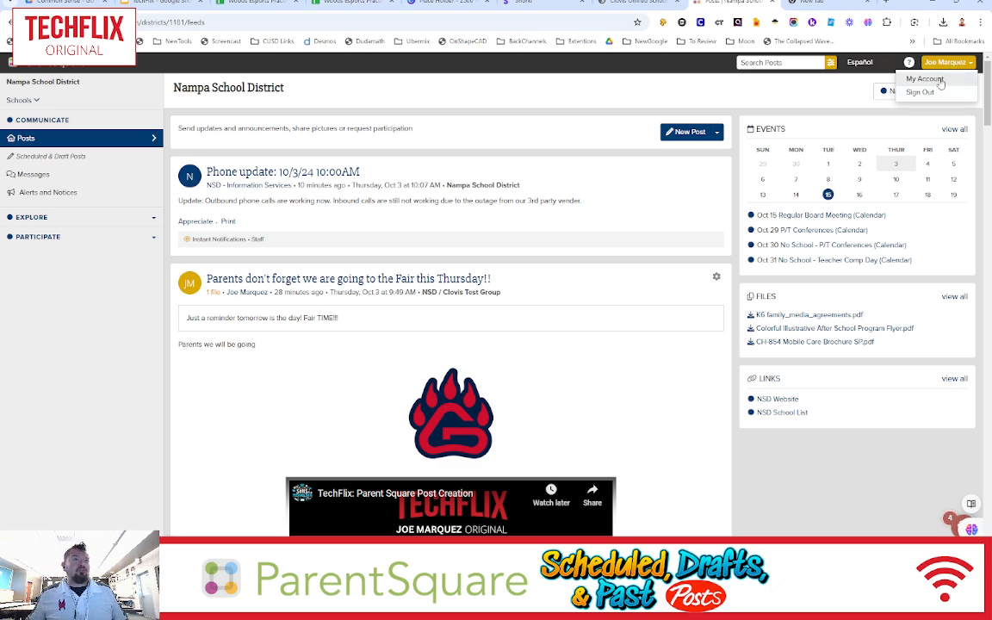
pyautogui.click(924, 78)
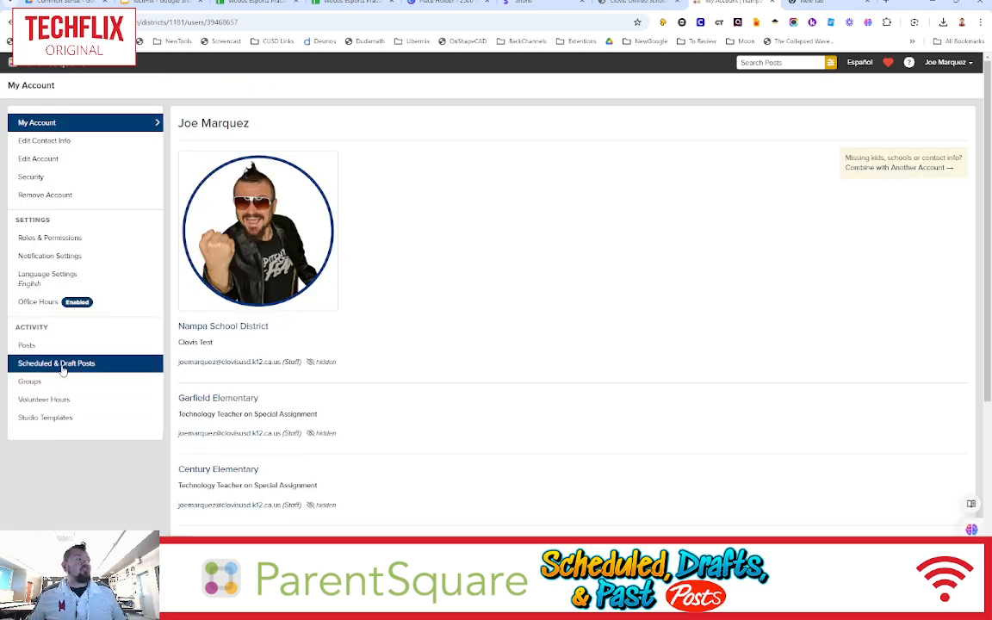
pyautogui.click(56, 363)
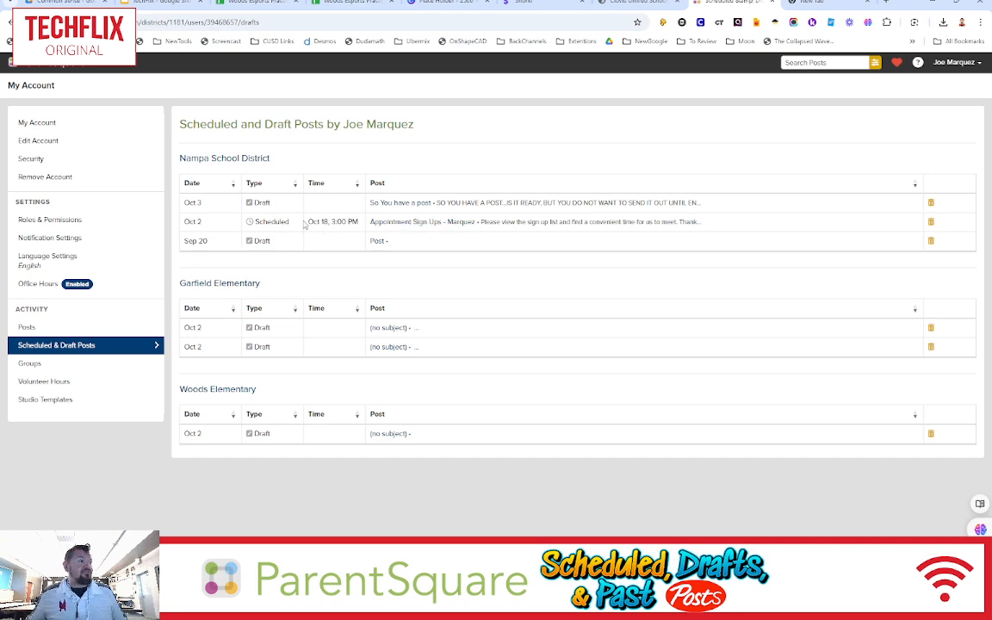
pyautogui.moveTo(362, 226)
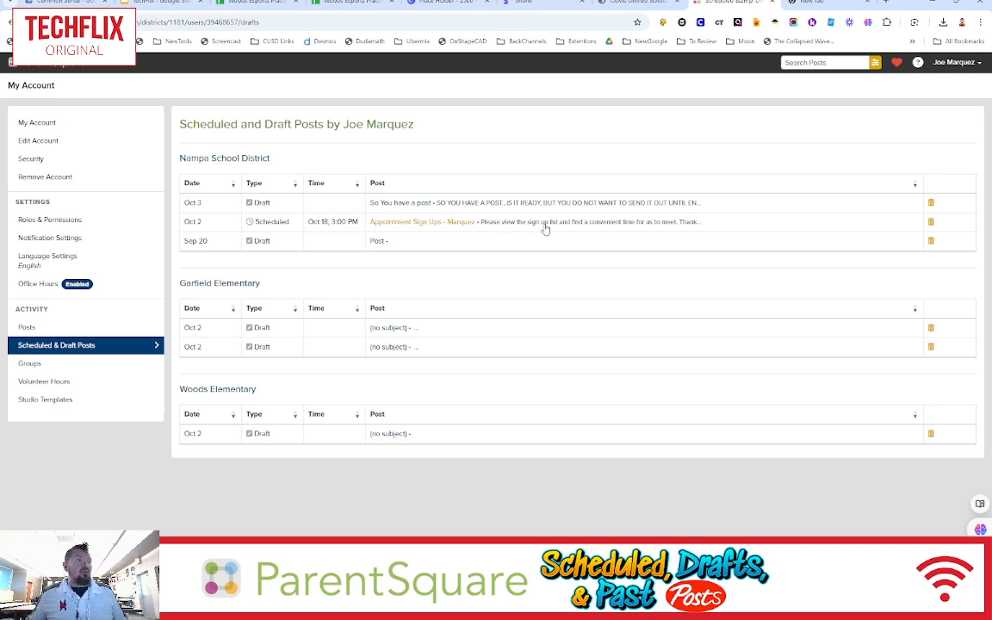
pyautogui.moveTo(566, 284)
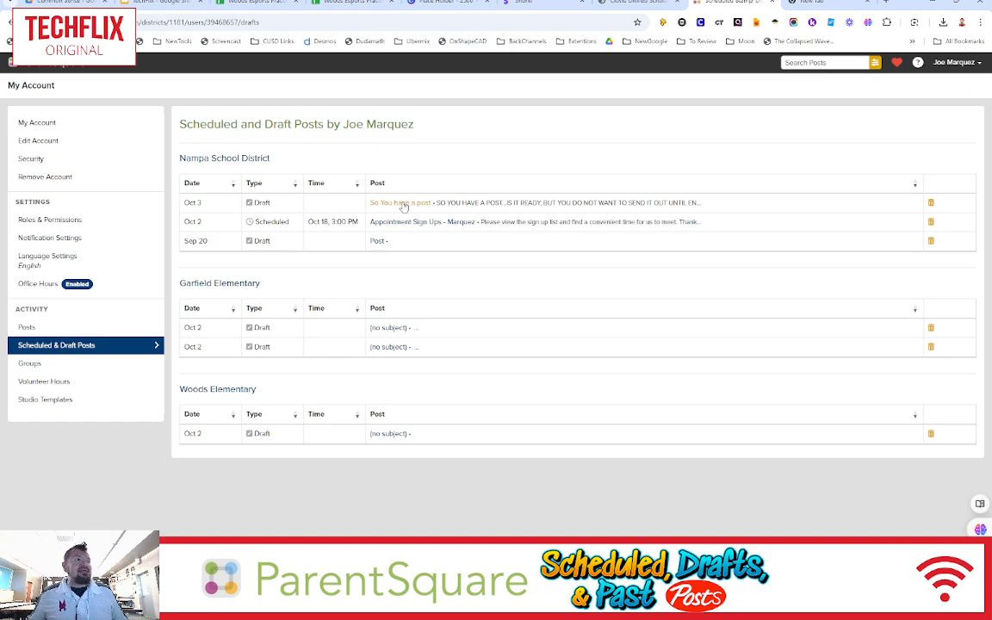
# - Reopen the 'So You have a post' draft from the Scheduled and Draft Posts table
pyautogui.click(400, 202)
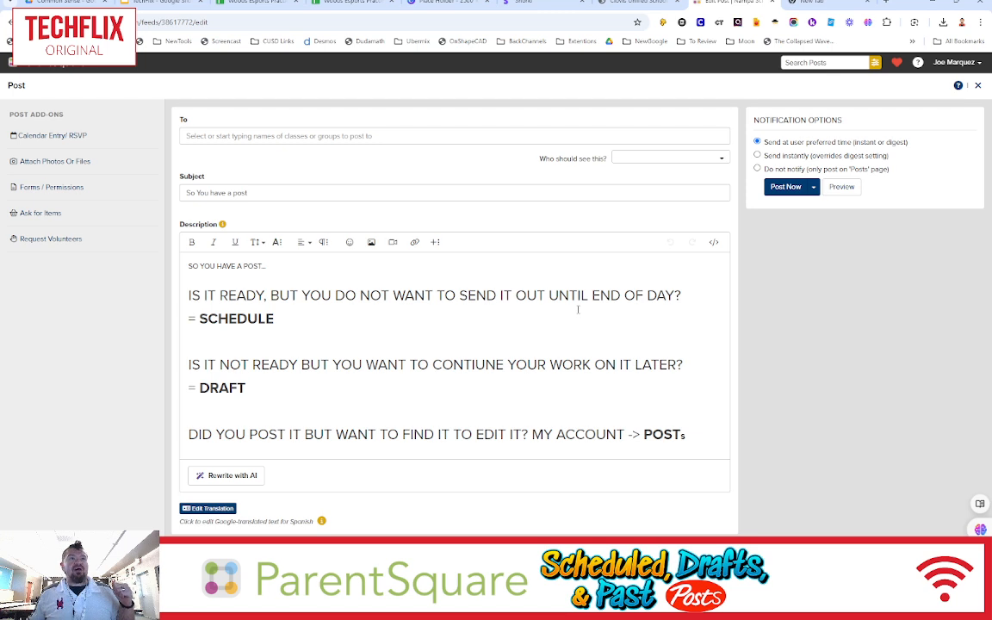
pyautogui.click(954, 62)
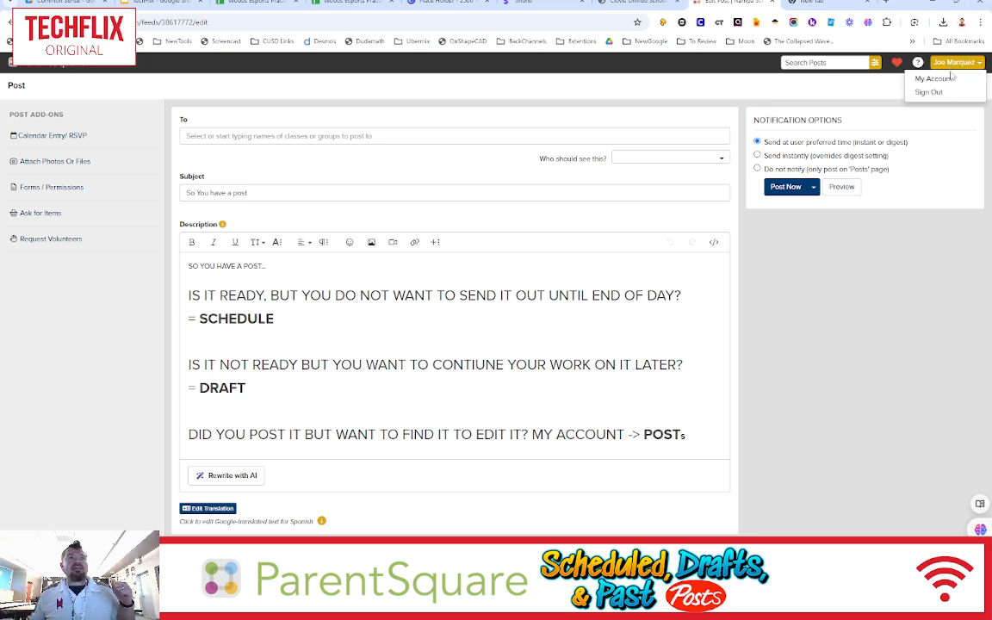